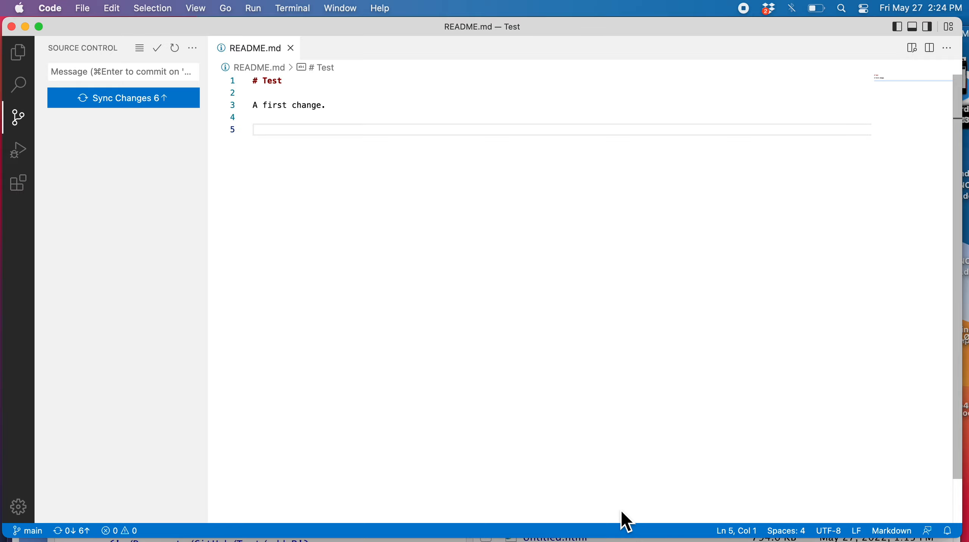
{"action": "mouse_move", "coordinate": [18, 117]}
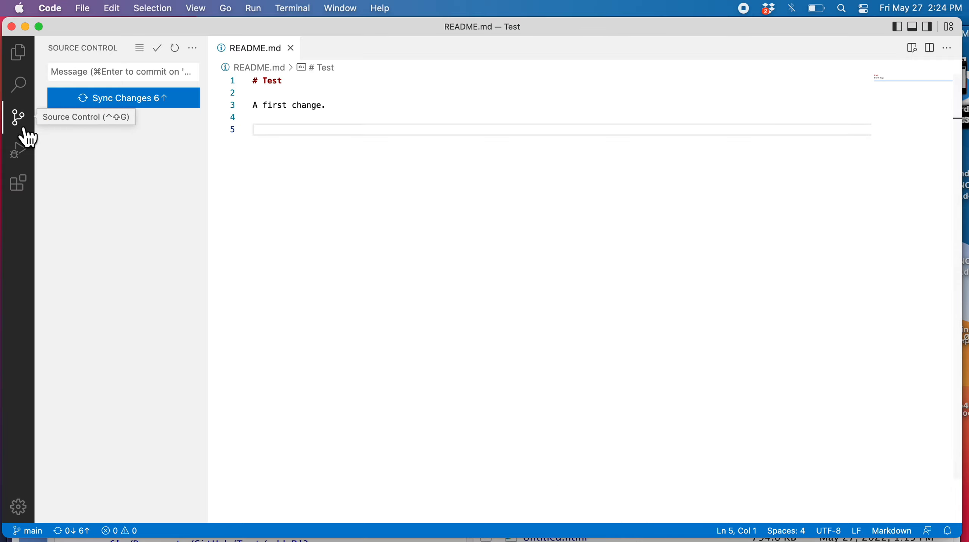
{"action": "mouse_move", "coordinate": [30, 135]}
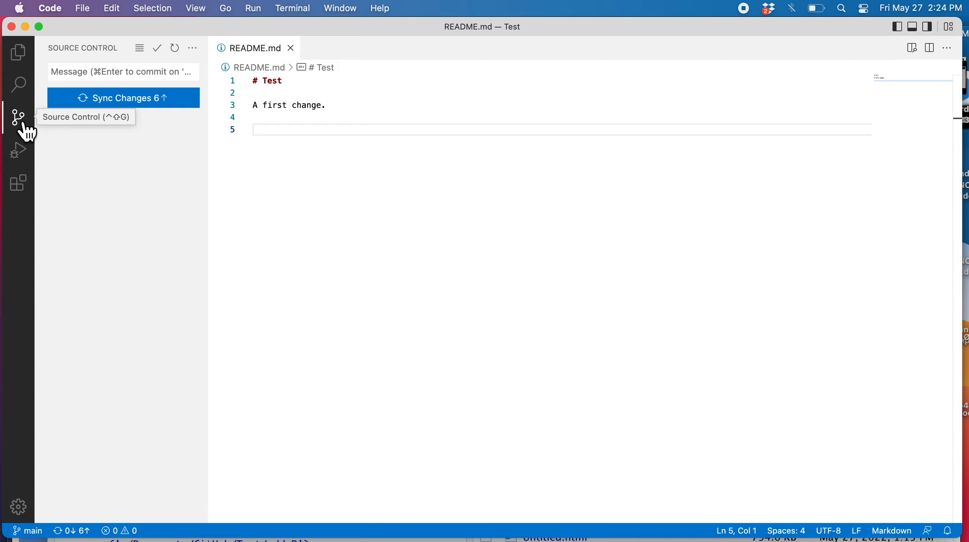
{"action": "mouse_move", "coordinate": [28, 130]}
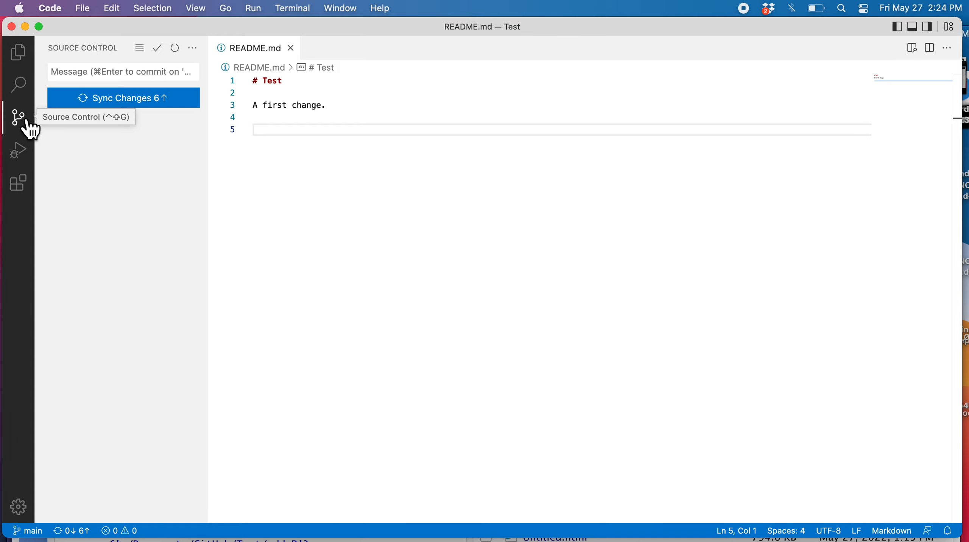
{"action": "mouse_move", "coordinate": [193, 48]}
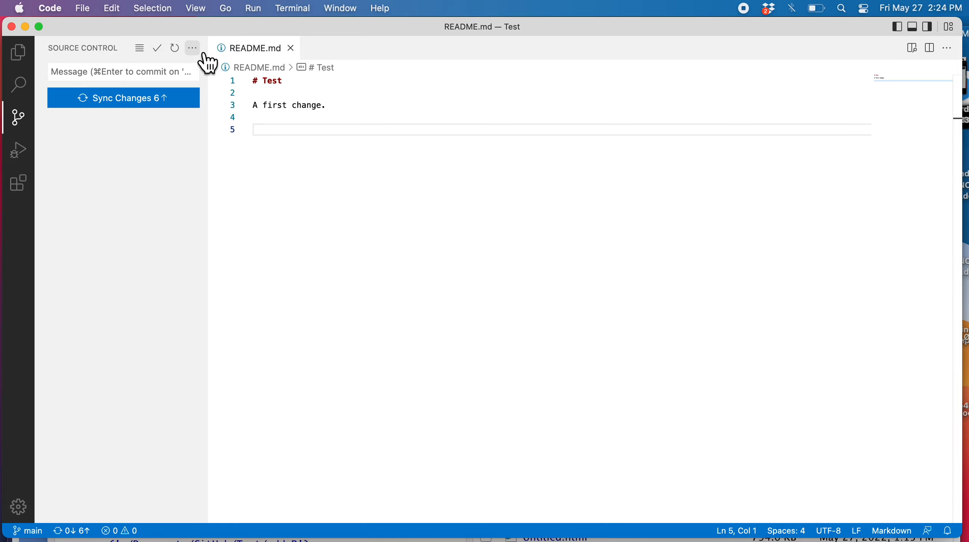
Create a new local branch named 'development' from the Source Control Branch menu and check it out
{"action": "left_click", "coordinate": [192, 48]}
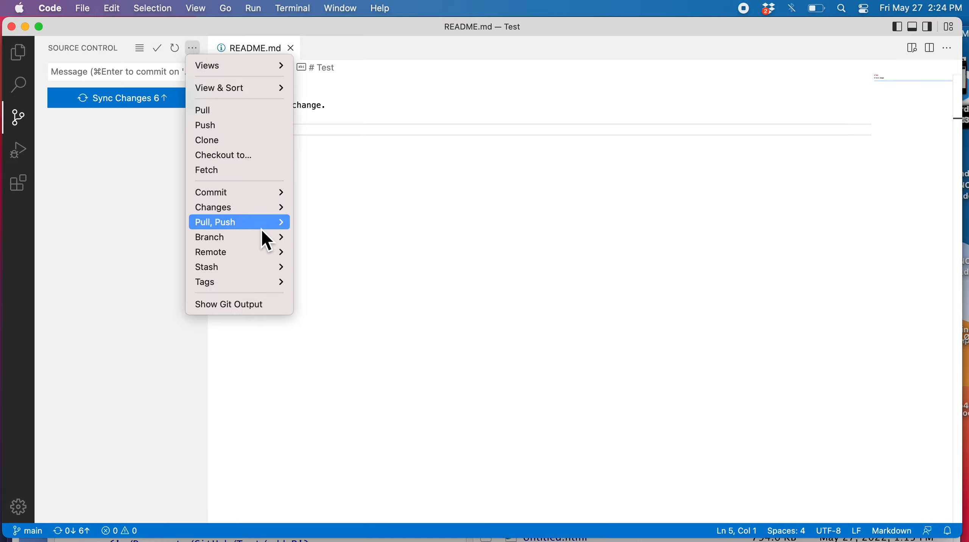
{"action": "mouse_move", "coordinate": [210, 236]}
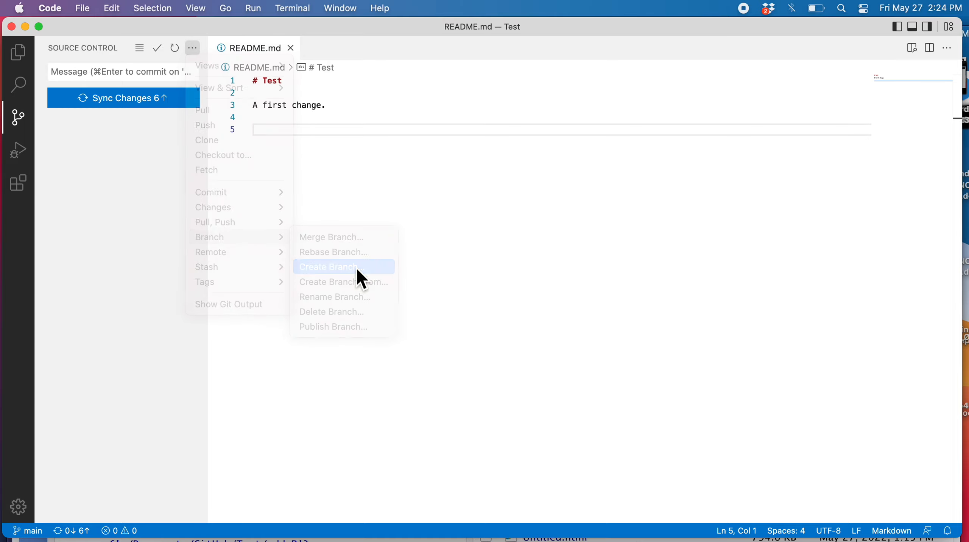
{"action": "left_click", "coordinate": [328, 267]}
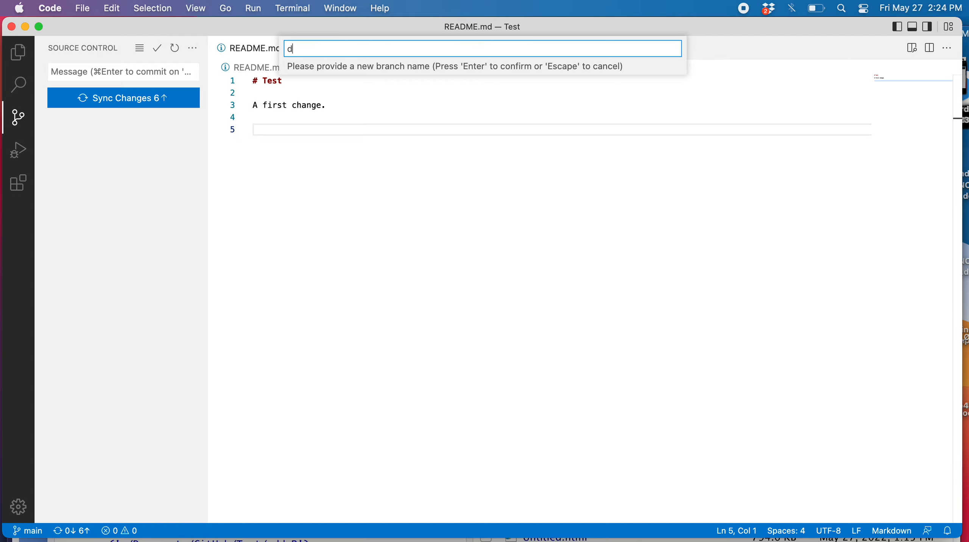
{"action": "type", "text": "evelopment"}
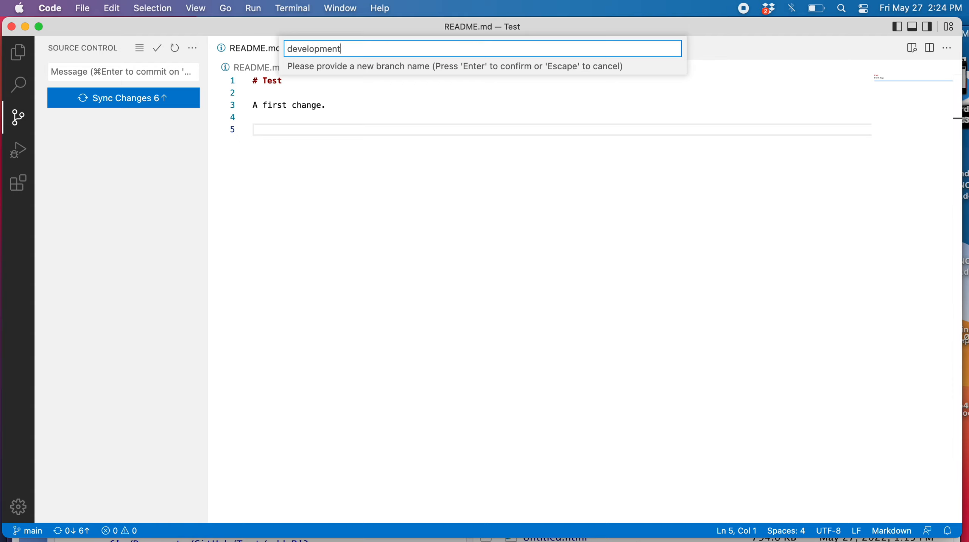
{"action": "key", "text": "Enter"}
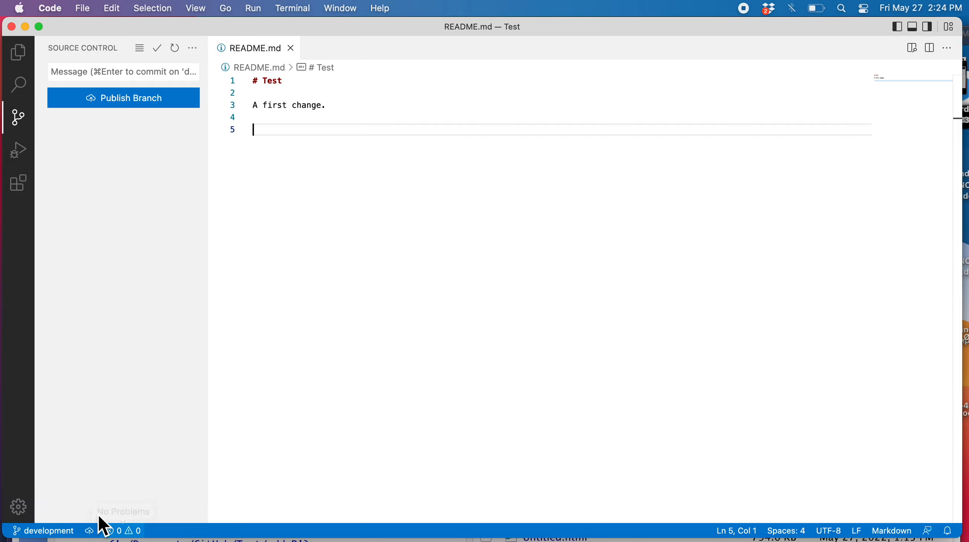
{"action": "mouse_move", "coordinate": [48, 530]}
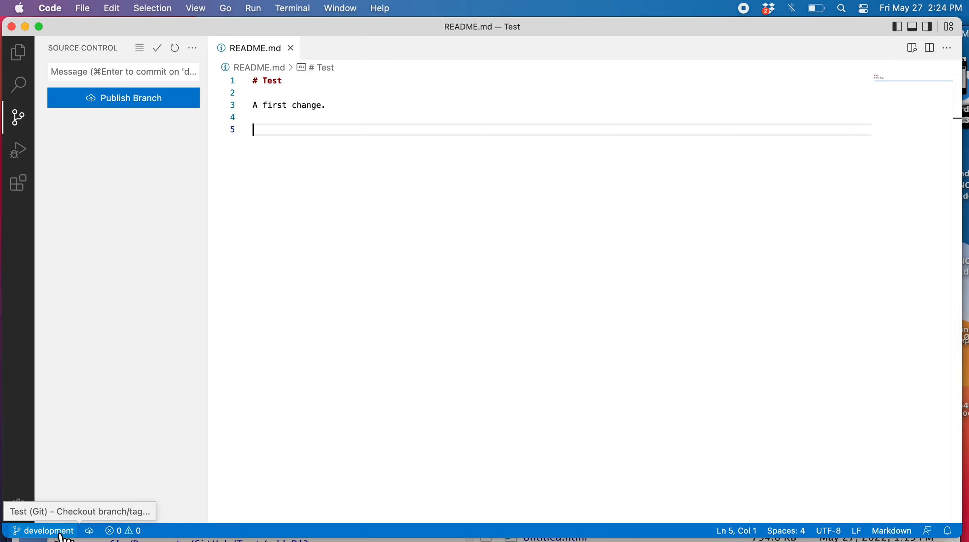
{"action": "mouse_move", "coordinate": [315, 136]}
{"action": "type", "text": "A"}
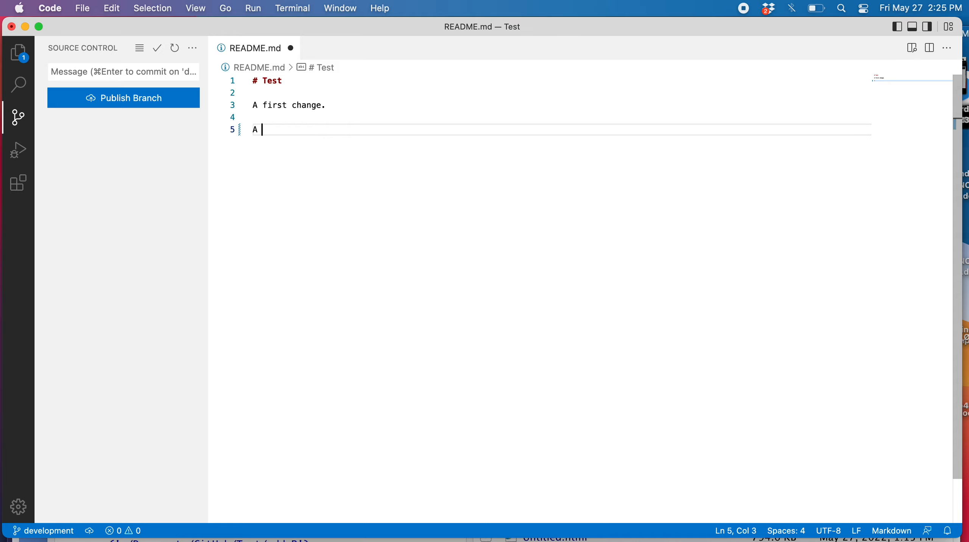
Add 'A line from dev branch.' on line 5 of README.md and save the file
{"action": "type", "text": "line from dev"}
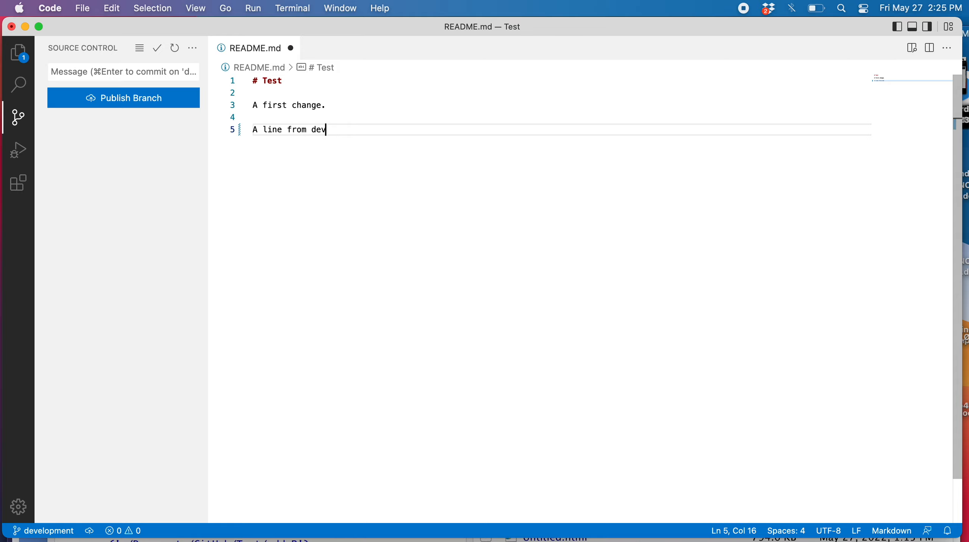
{"action": "type", "text": "branch."}
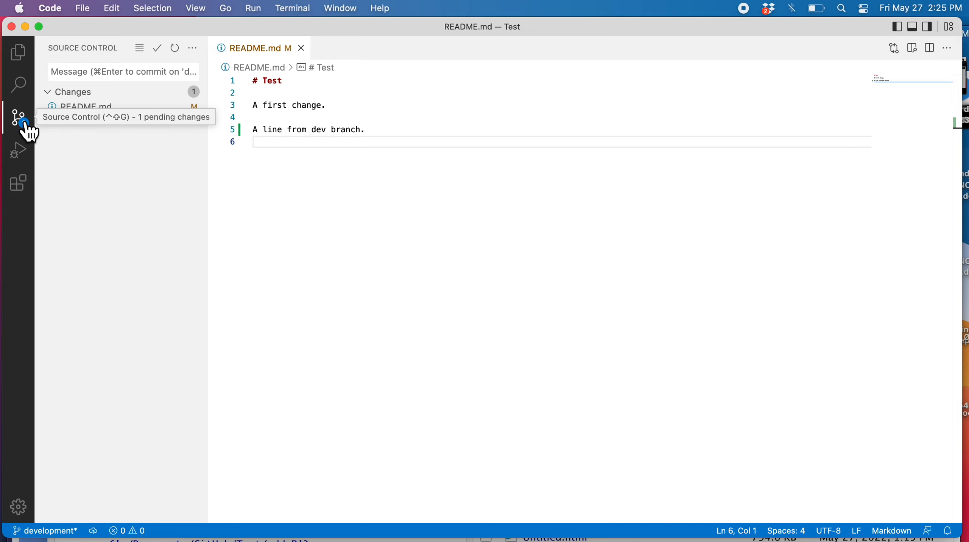
Stage README.md and commit it on development with the message 'a line to readme'
{"action": "left_click", "coordinate": [18, 117]}
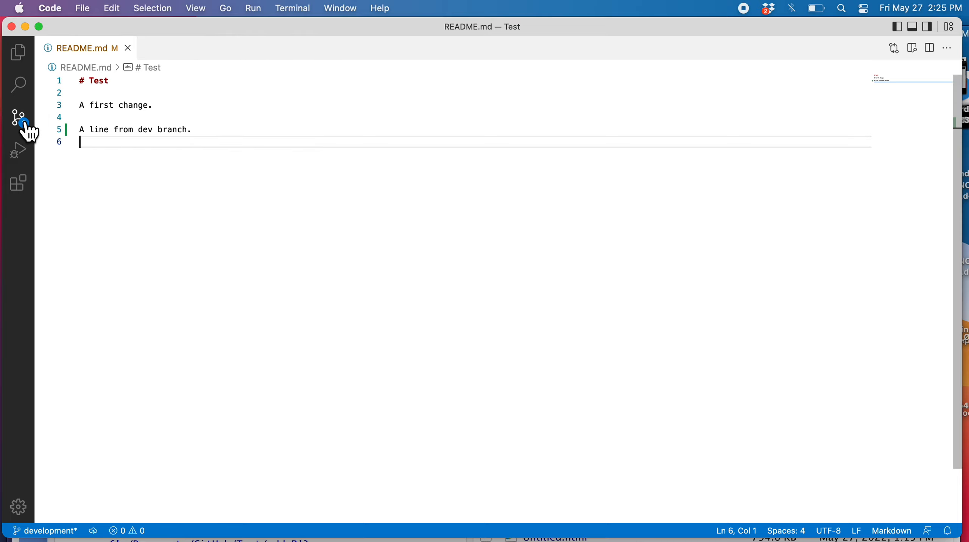
{"action": "left_click", "coordinate": [18, 117]}
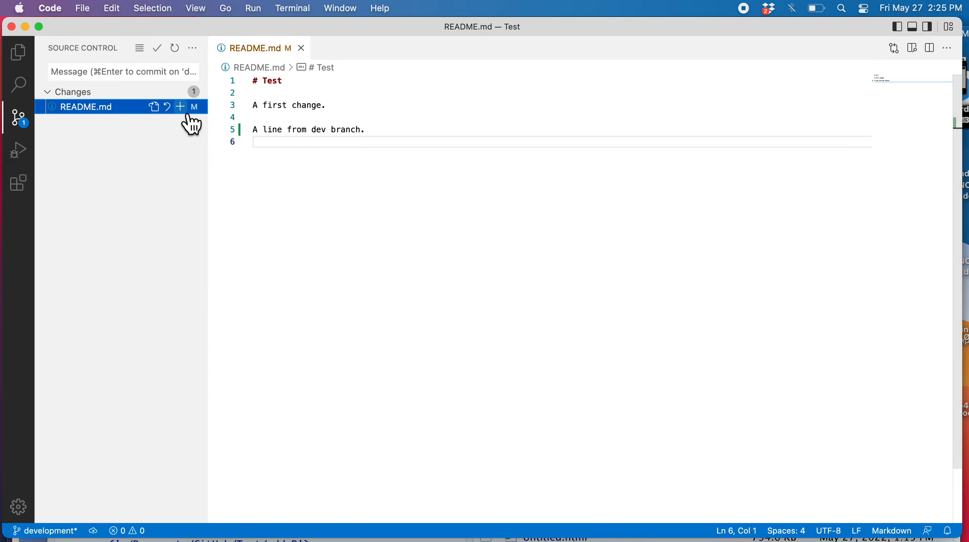
{"action": "left_click", "coordinate": [180, 106]}
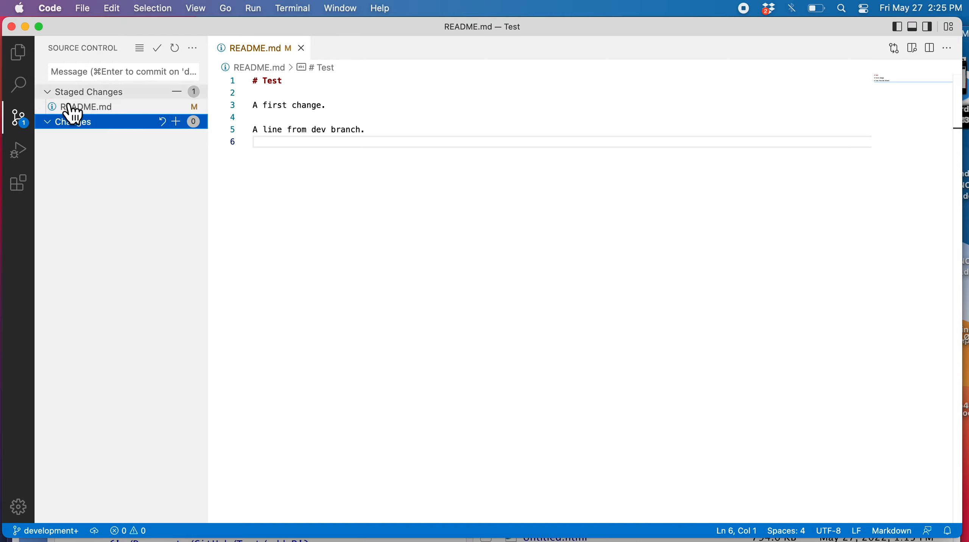
{"action": "left_click", "coordinate": [123, 72]}
{"action": "type", "text": "a line to readme"}
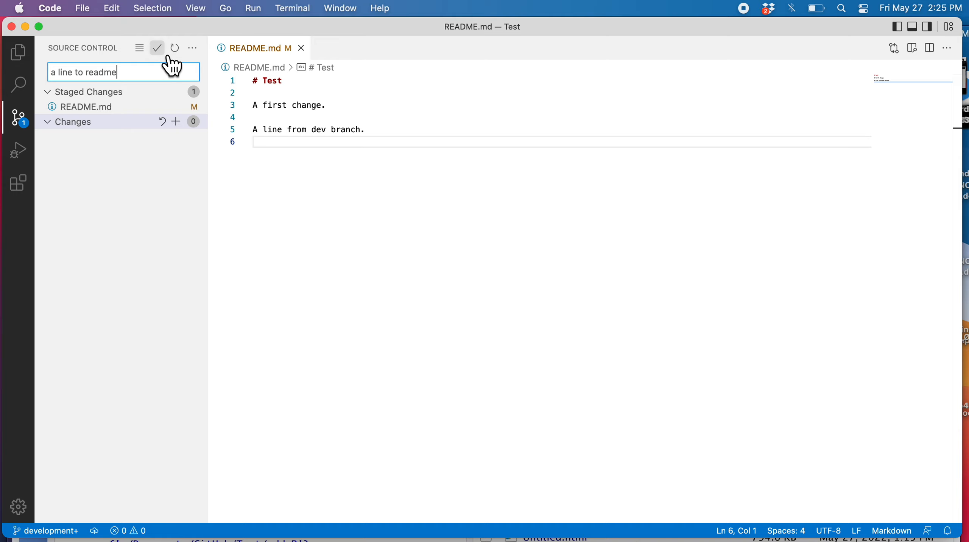
{"action": "left_click", "coordinate": [156, 48]}
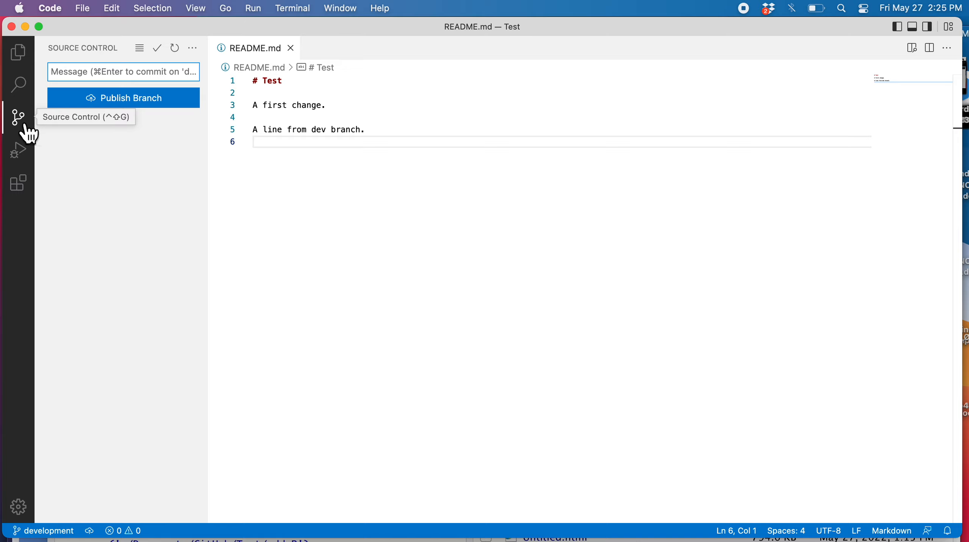
{"action": "mouse_move", "coordinate": [165, 260]}
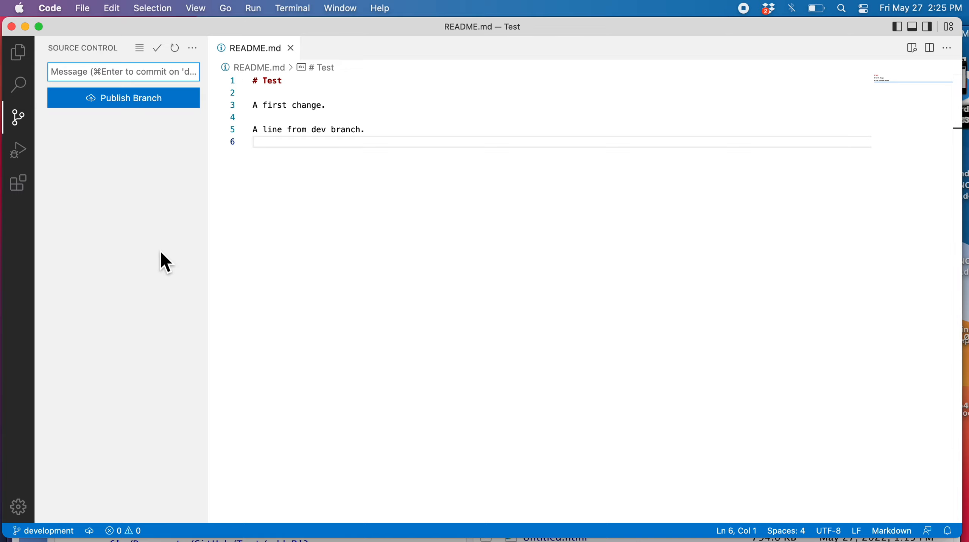
{"action": "mouse_move", "coordinate": [169, 252]}
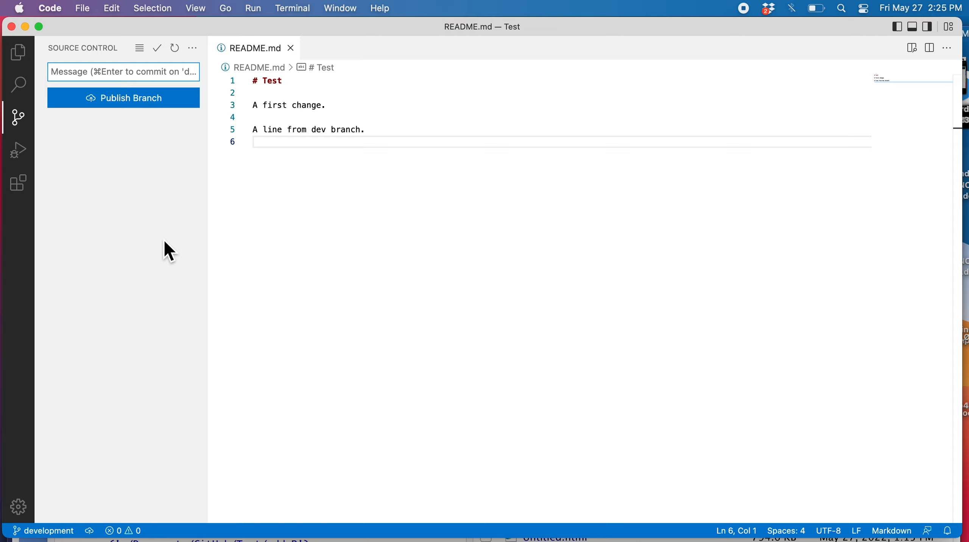
{"action": "mouse_move", "coordinate": [18, 51]}
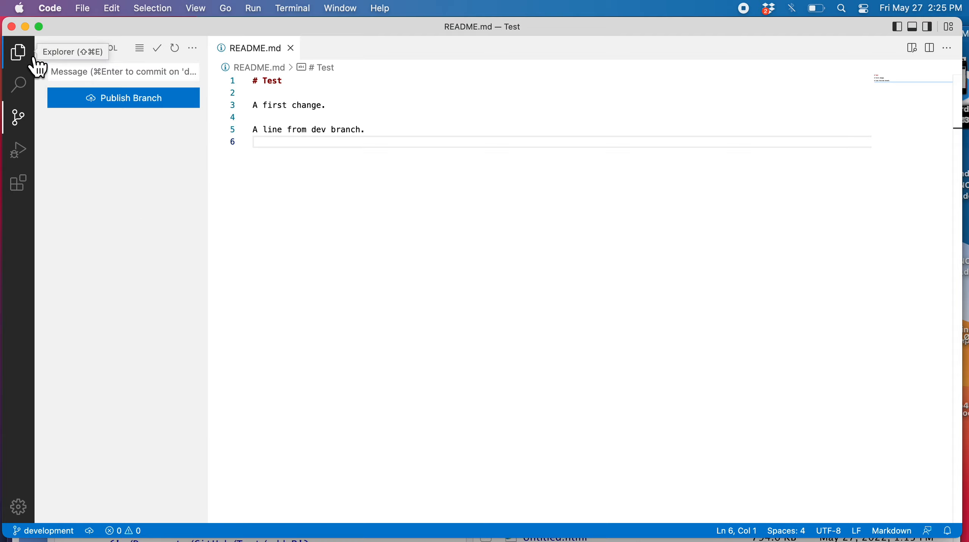
View the newest README.md commit's diff from the Explorer timeline, then close the comparison
{"action": "left_click", "coordinate": [19, 52]}
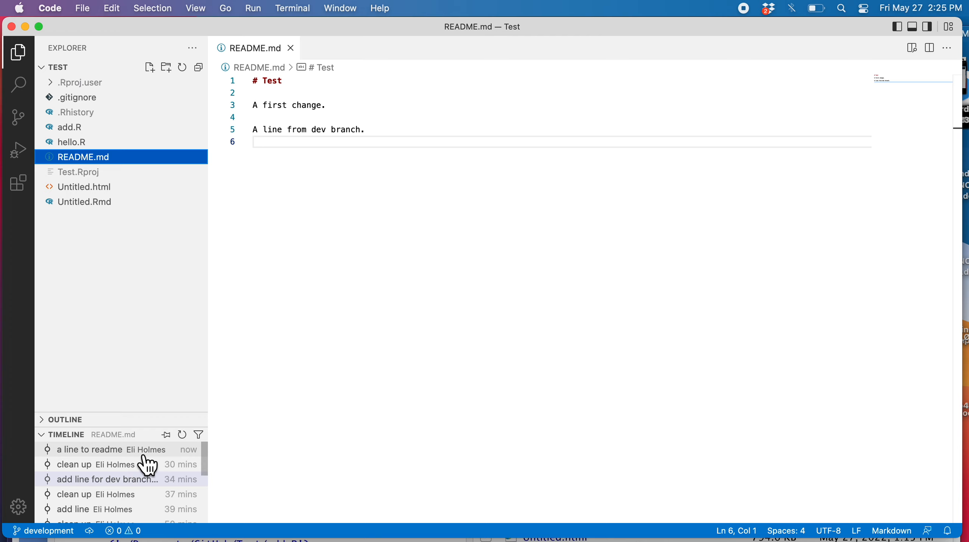
{"action": "left_click", "coordinate": [89, 450]}
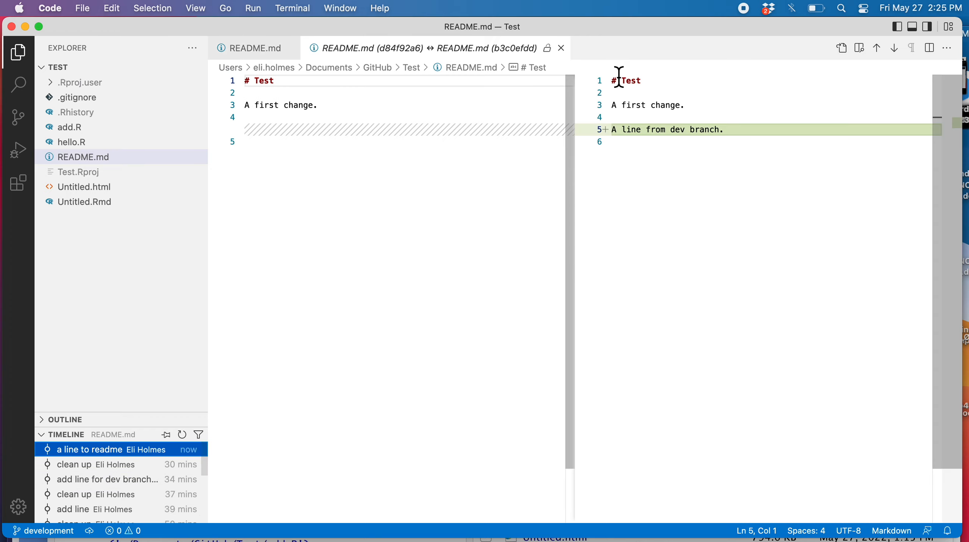
{"action": "mouse_move", "coordinate": [52, 452]}
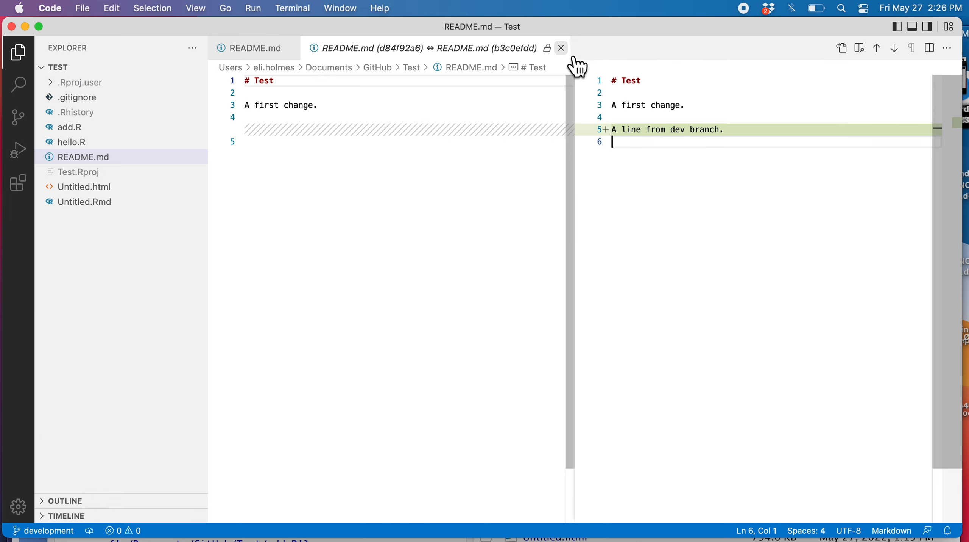
{"action": "left_click", "coordinate": [561, 48]}
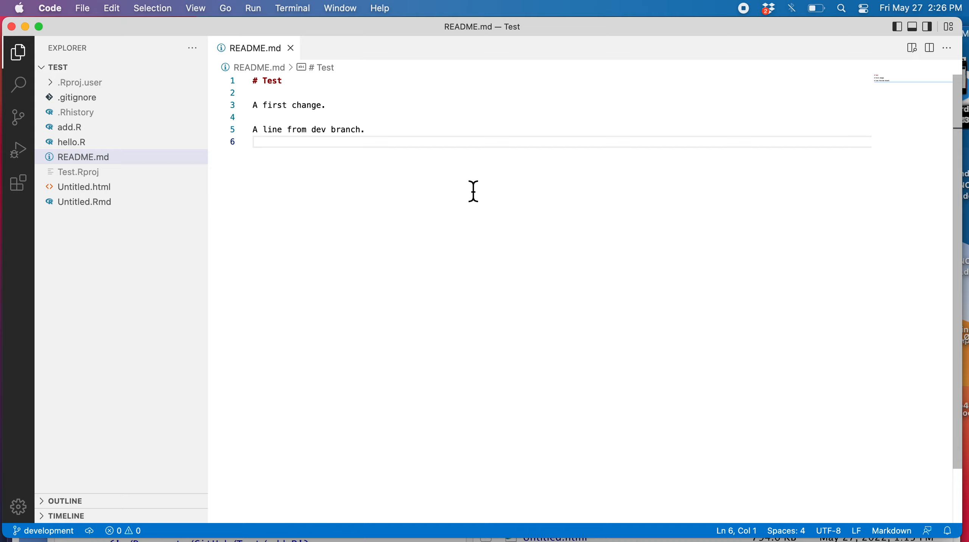
{"action": "mouse_move", "coordinate": [18, 118]}
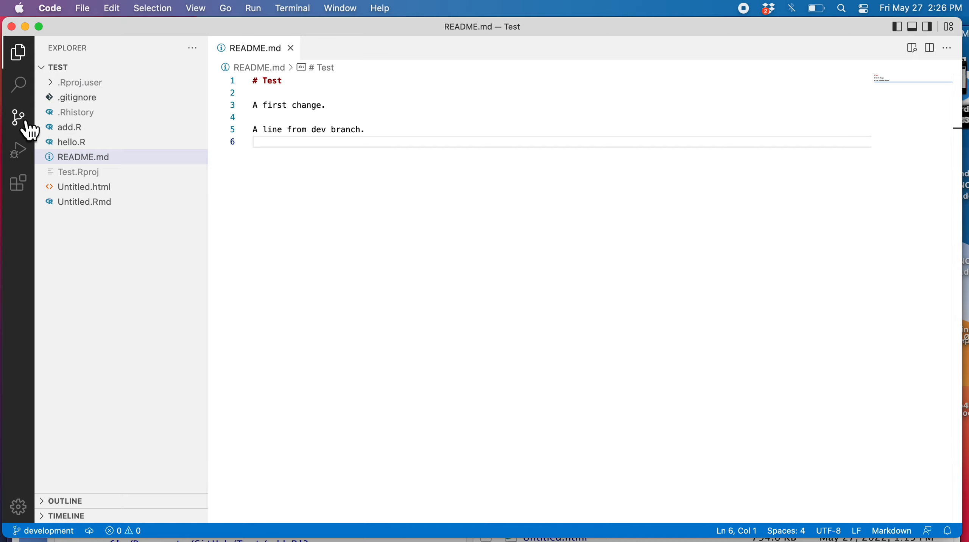
Check out the main branch via Source Control's Checkout to... ref list
{"action": "left_click", "coordinate": [18, 118]}
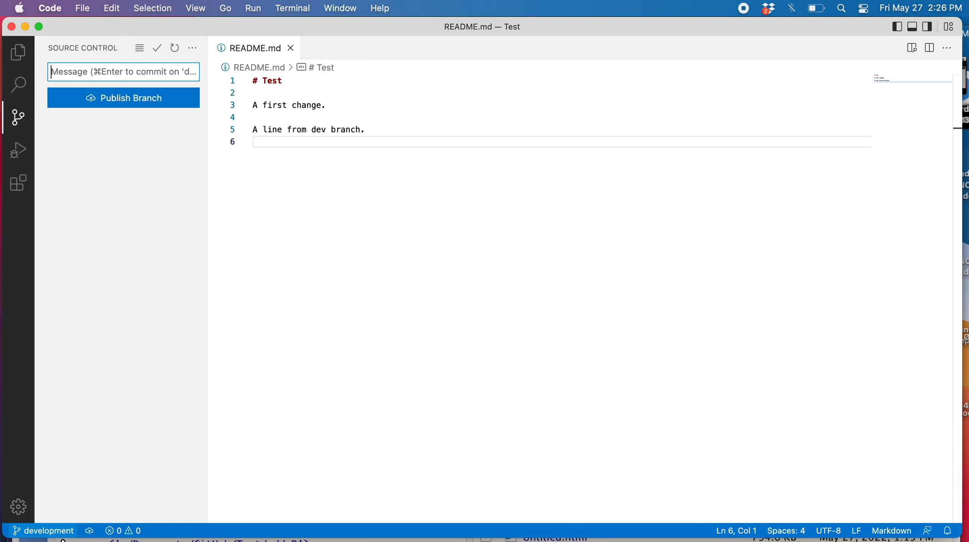
{"action": "mouse_move", "coordinate": [43, 530]}
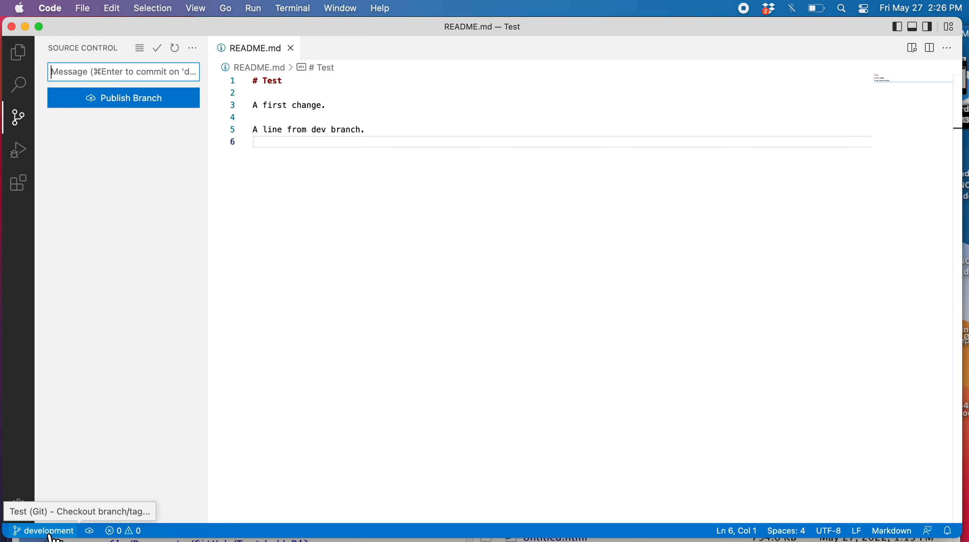
{"action": "left_click", "coordinate": [43, 530]}
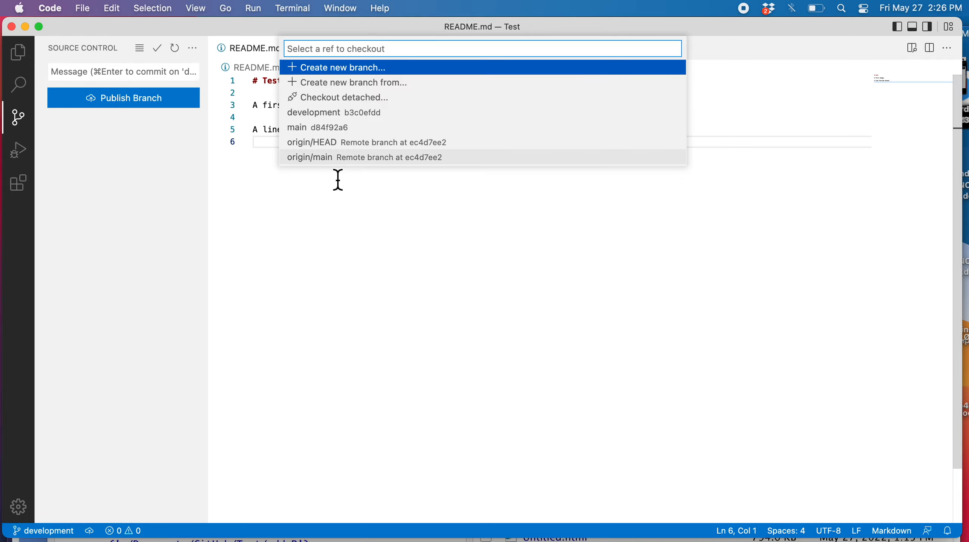
{"action": "mouse_move", "coordinate": [350, 141]}
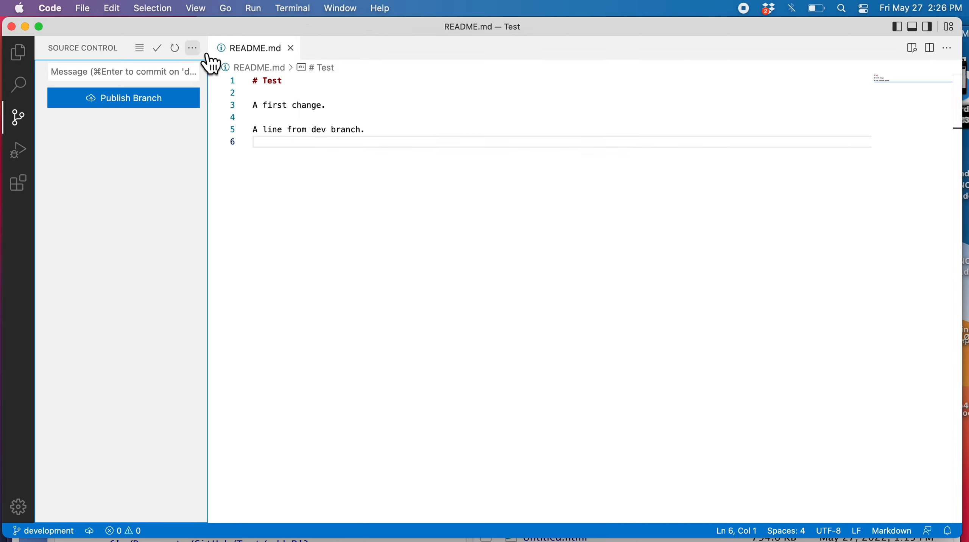
{"action": "left_click", "coordinate": [192, 48]}
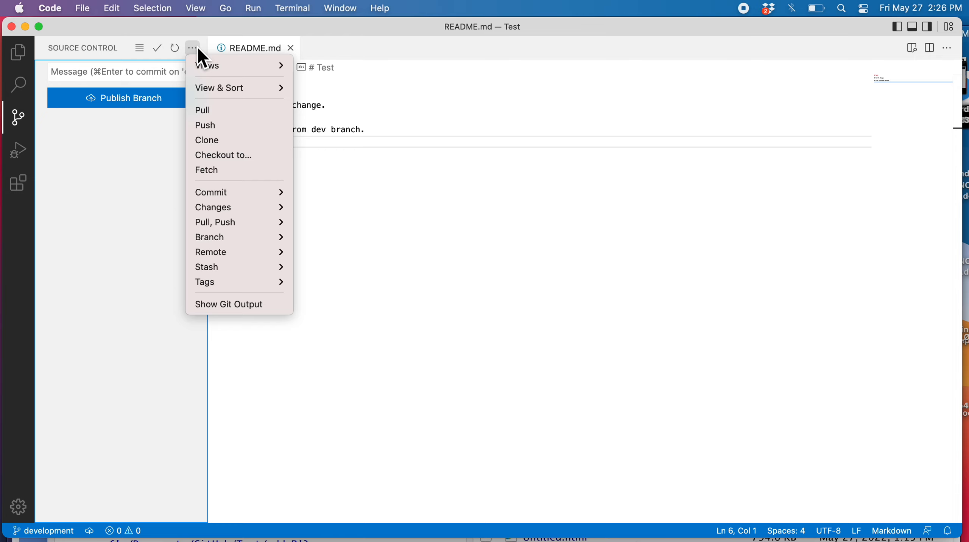
{"action": "mouse_move", "coordinate": [209, 236]}
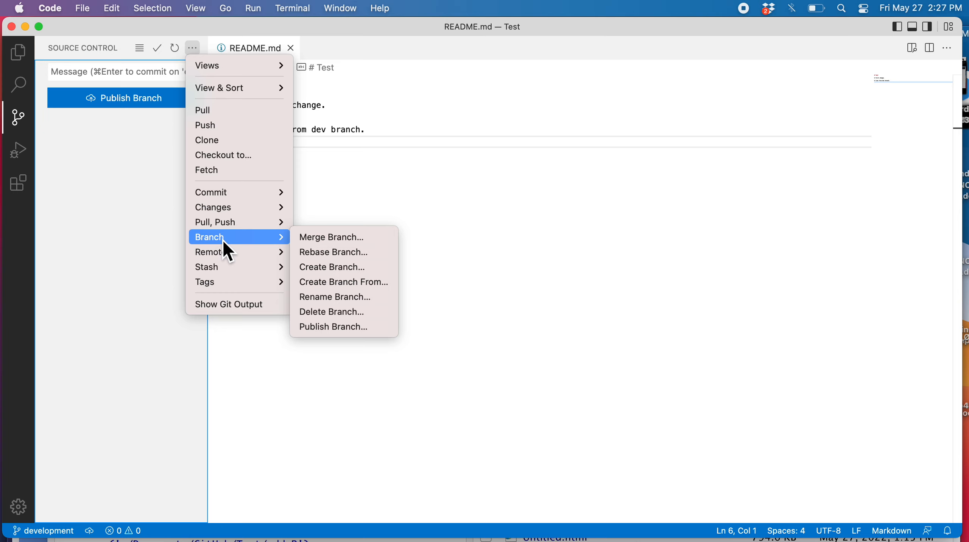
{"action": "mouse_move", "coordinate": [232, 154]}
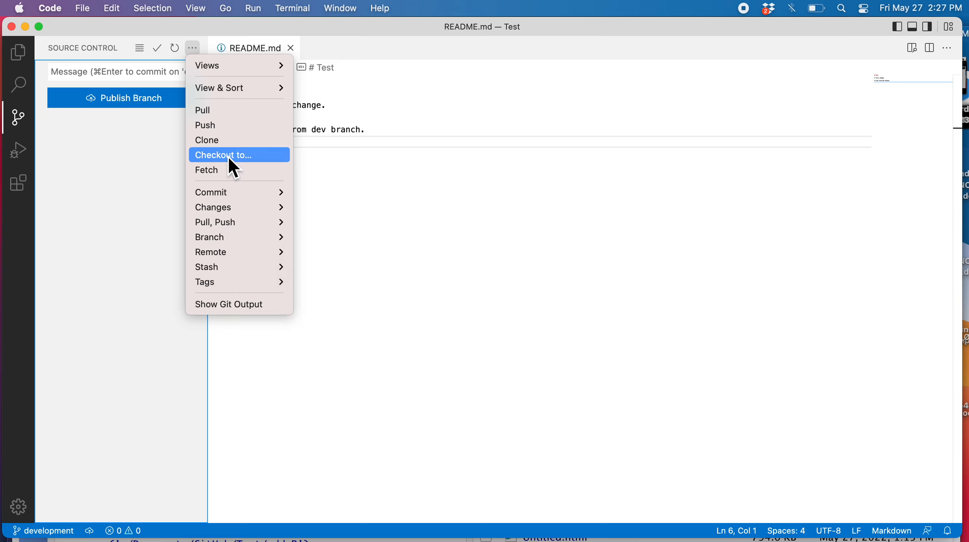
{"action": "left_click", "coordinate": [223, 154]}
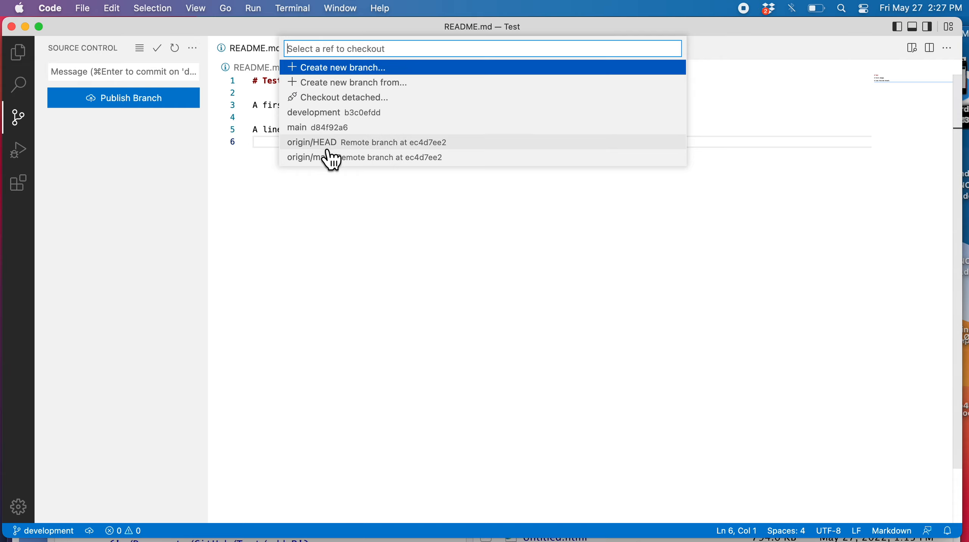
{"action": "left_click", "coordinate": [297, 127]}
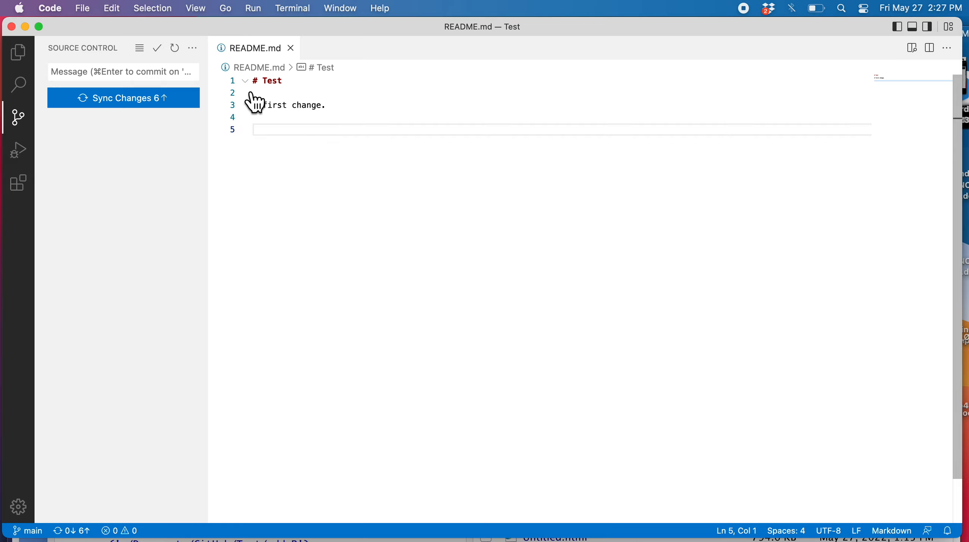
Merge the development branch into main via Branch > Merge Branch, then return to the Explorer
{"action": "left_click", "coordinate": [193, 47]}
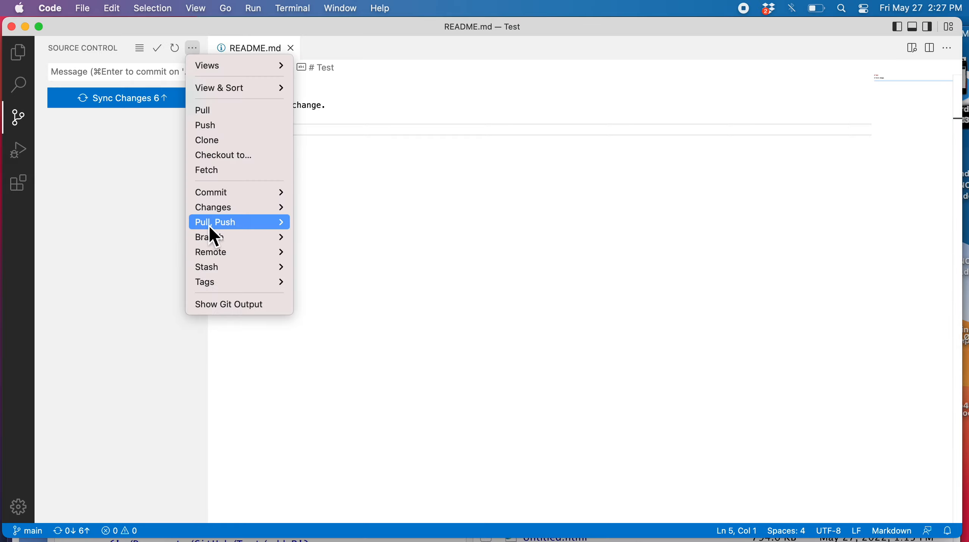
{"action": "mouse_move", "coordinate": [209, 237]}
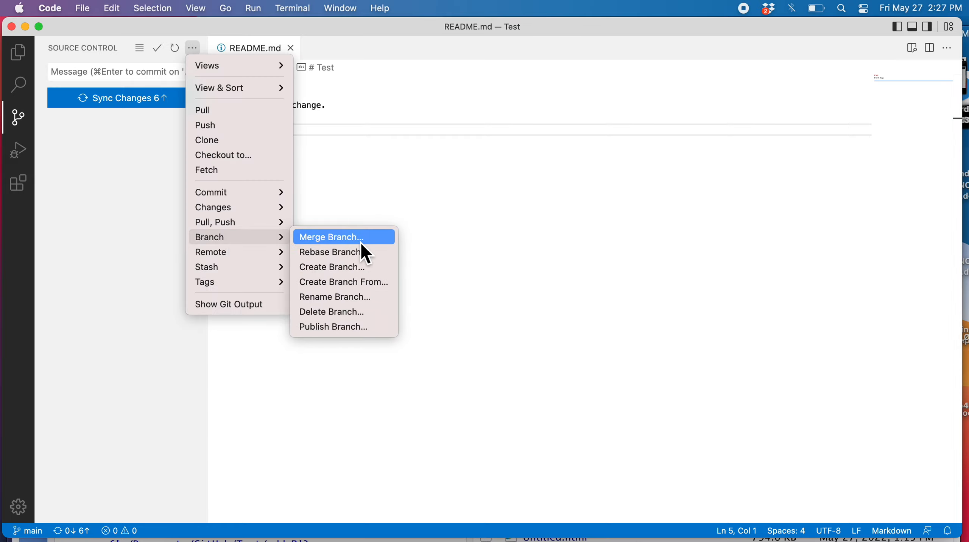
{"action": "left_click", "coordinate": [331, 237]}
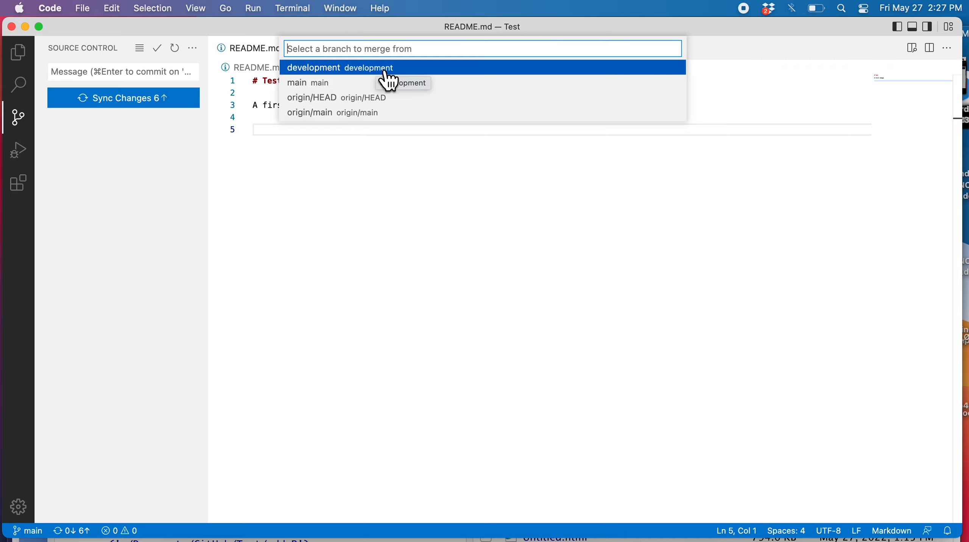
{"action": "left_click", "coordinate": [339, 67]}
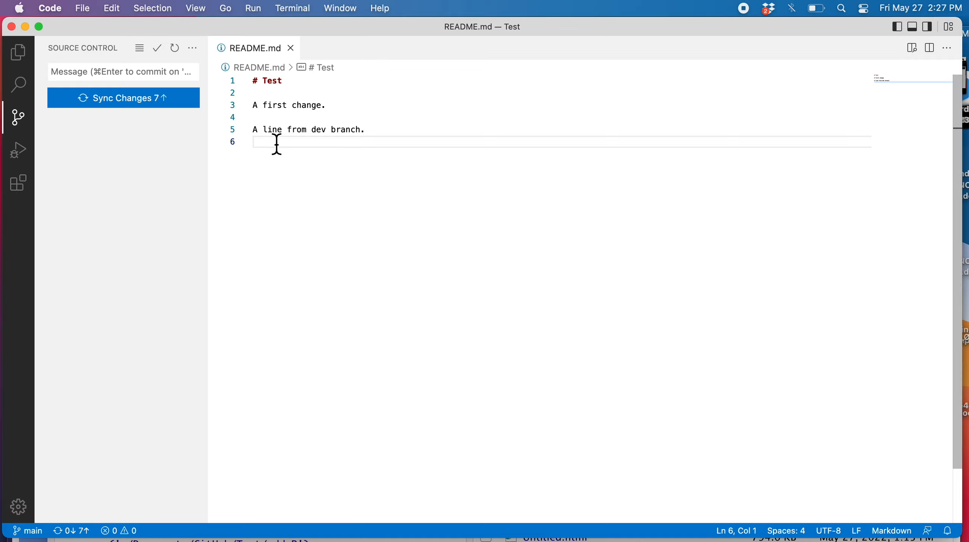
{"action": "left_click", "coordinate": [18, 53]}
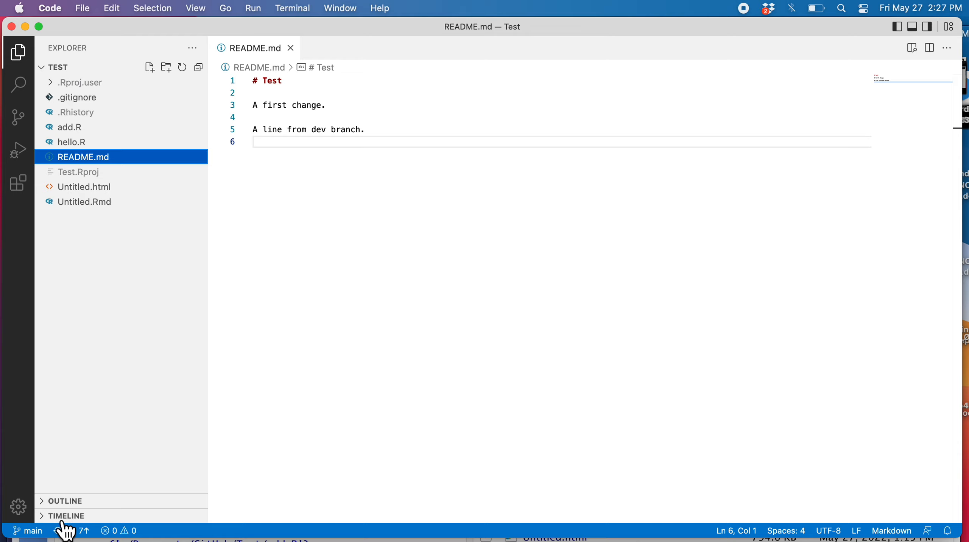
Expand README.md's TIMELINE, view the latest 'a line to readme' commit's diff, then close it
{"action": "left_click", "coordinate": [66, 515]}
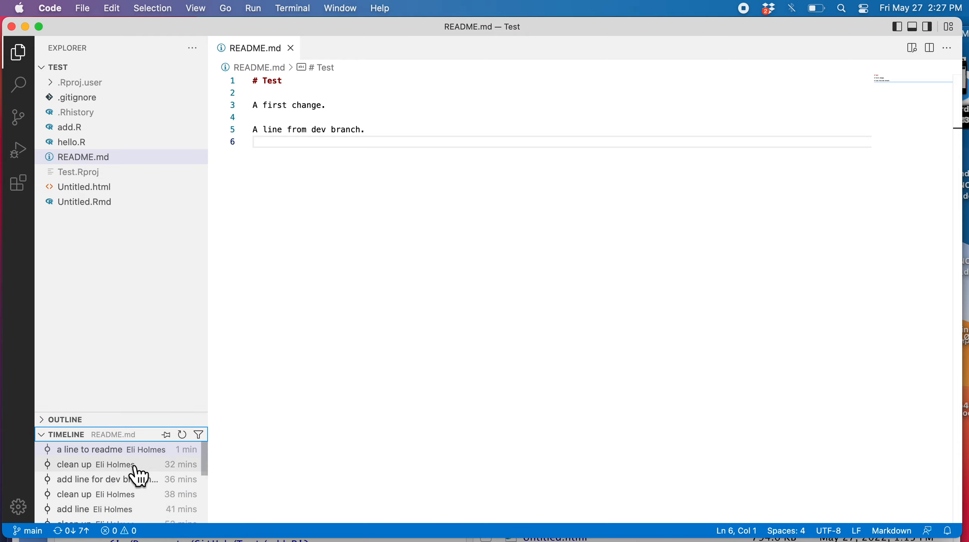
{"action": "left_click", "coordinate": [118, 449]}
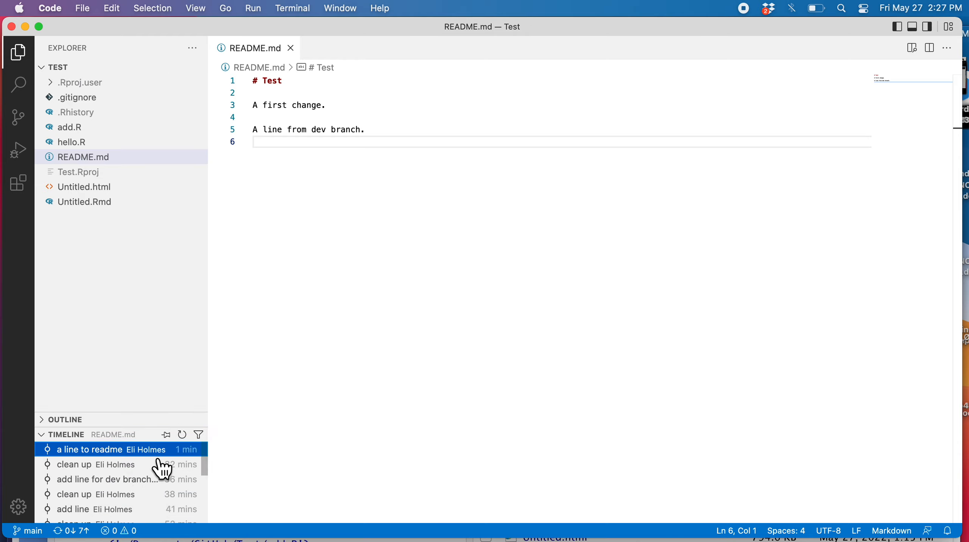
{"action": "left_click", "coordinate": [98, 449]}
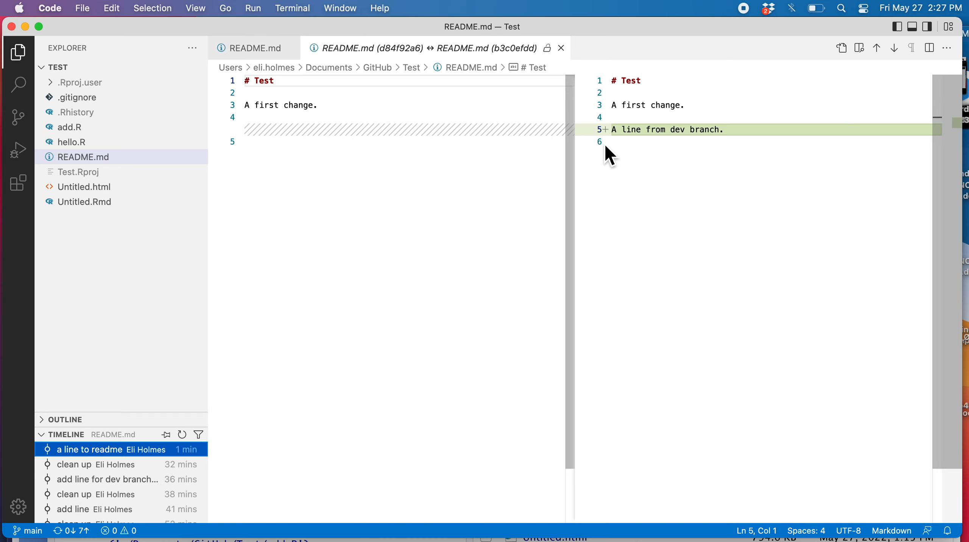
{"action": "mouse_move", "coordinate": [560, 48]}
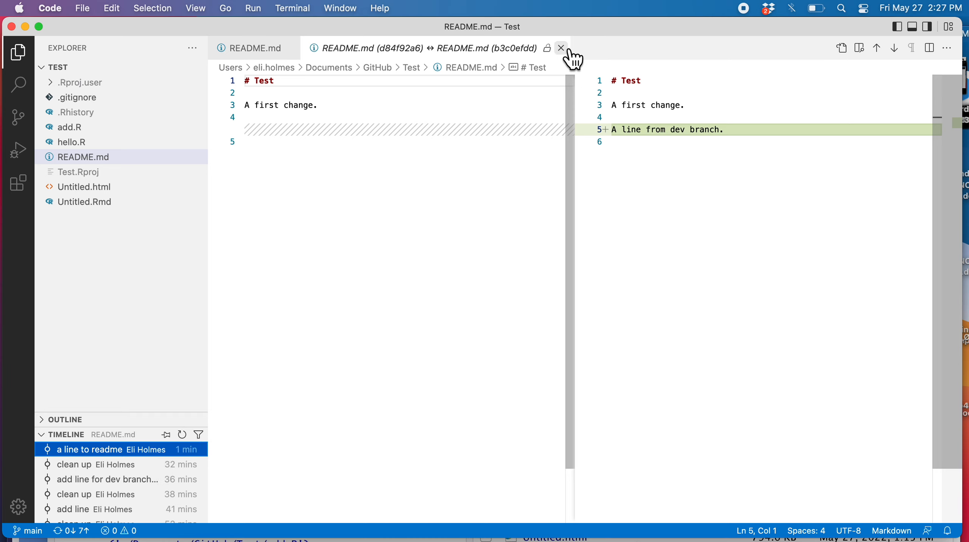
{"action": "left_click", "coordinate": [561, 48]}
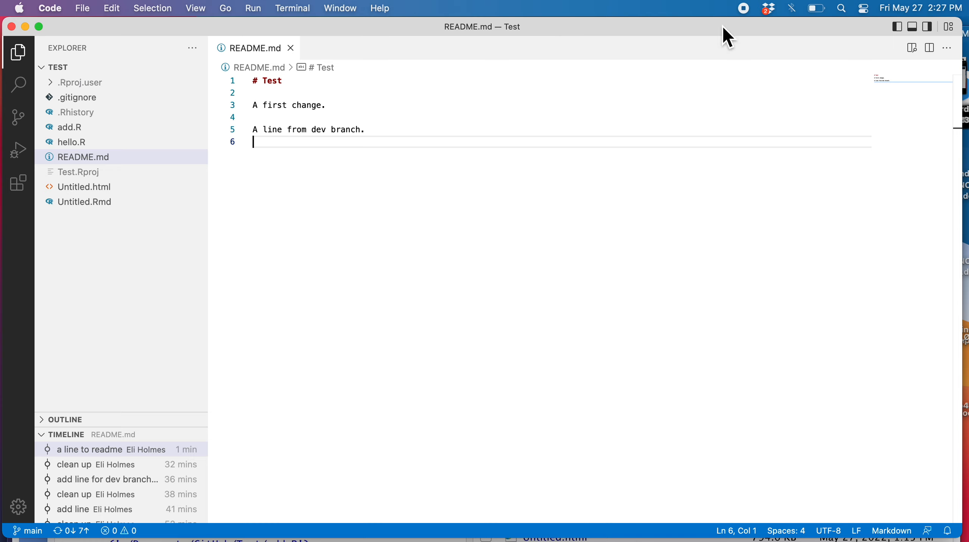
{"action": "mouse_move", "coordinate": [752, 22]}
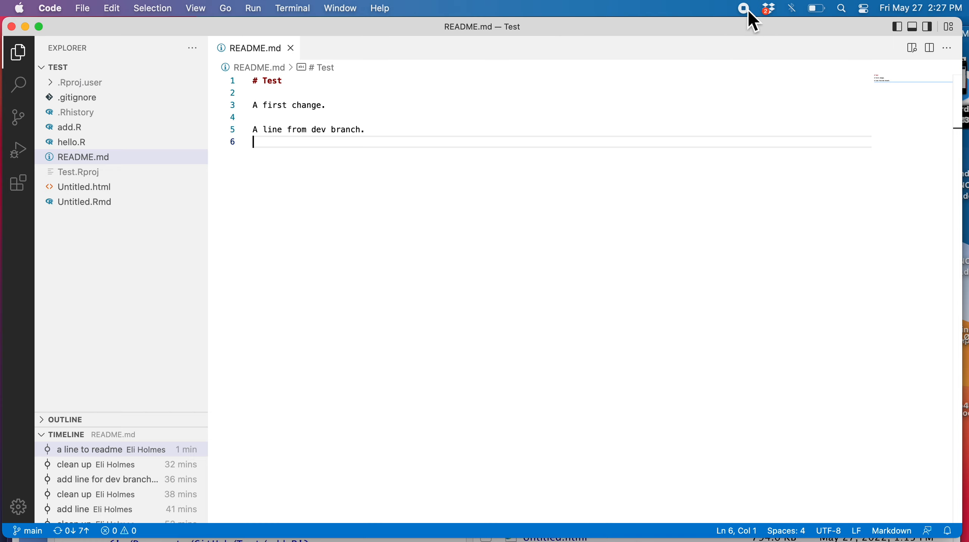